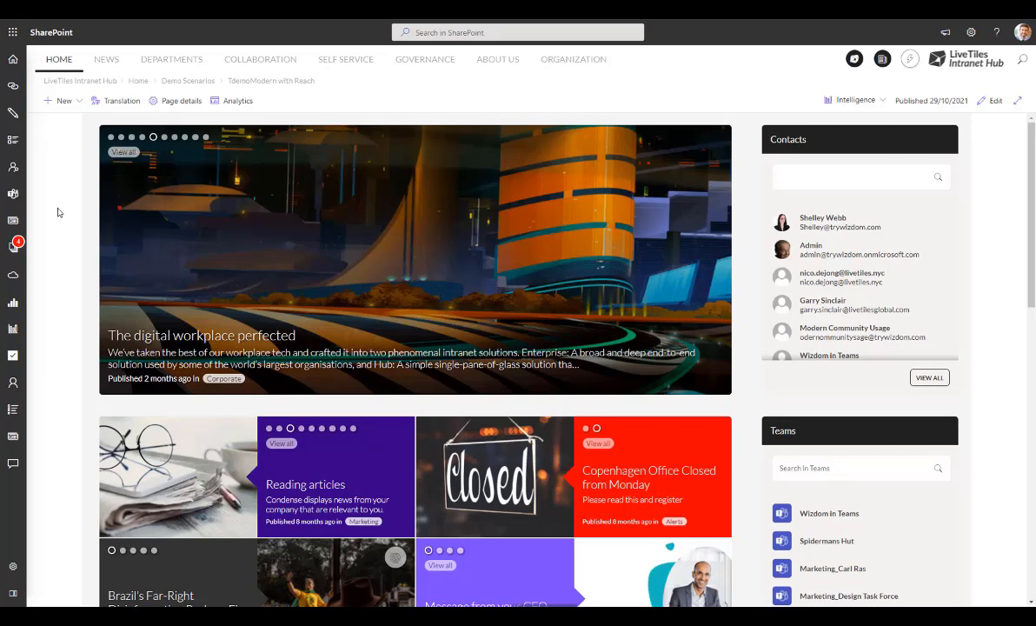
{"action": "mouse_move", "coordinate": [320, 31]}
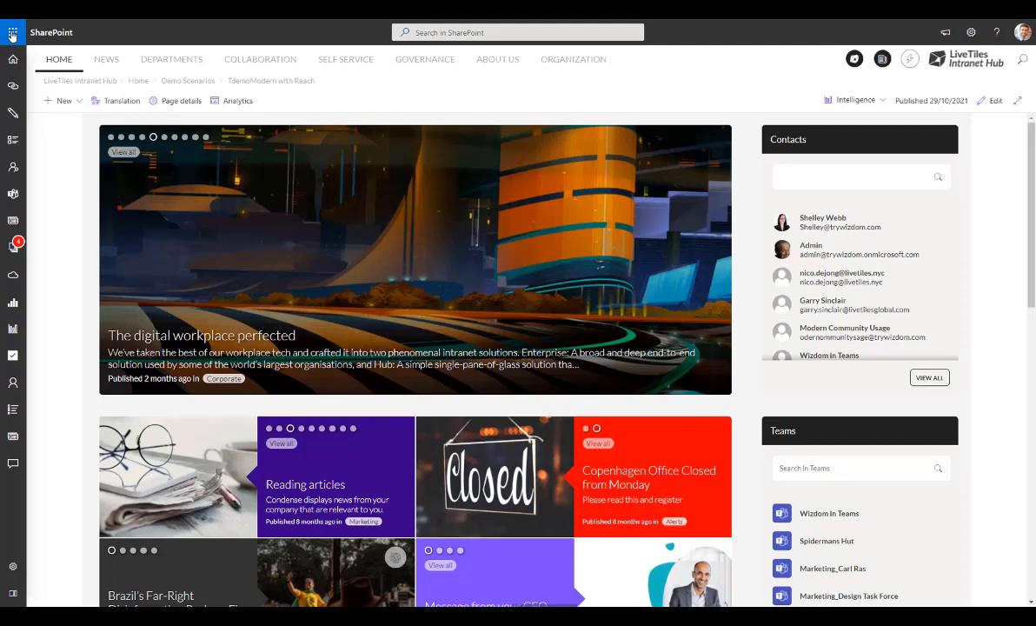
Briefly show the Office app launcher, then reveal the Collaboration mega-menu links and move down the page.
{"action": "left_click", "coordinate": [12, 33]}
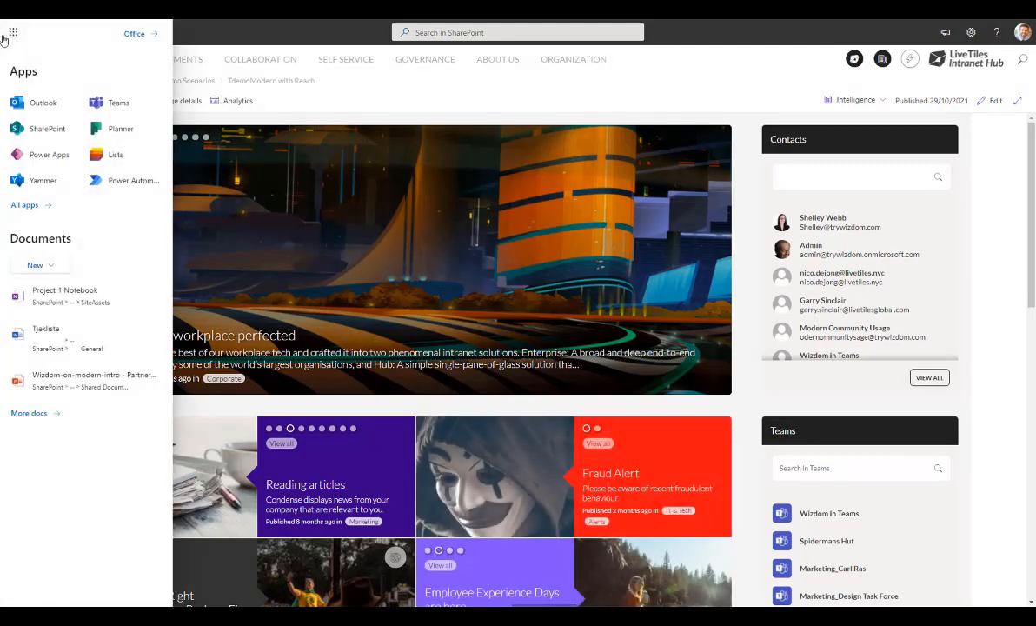
{"action": "left_click", "coordinate": [14, 32]}
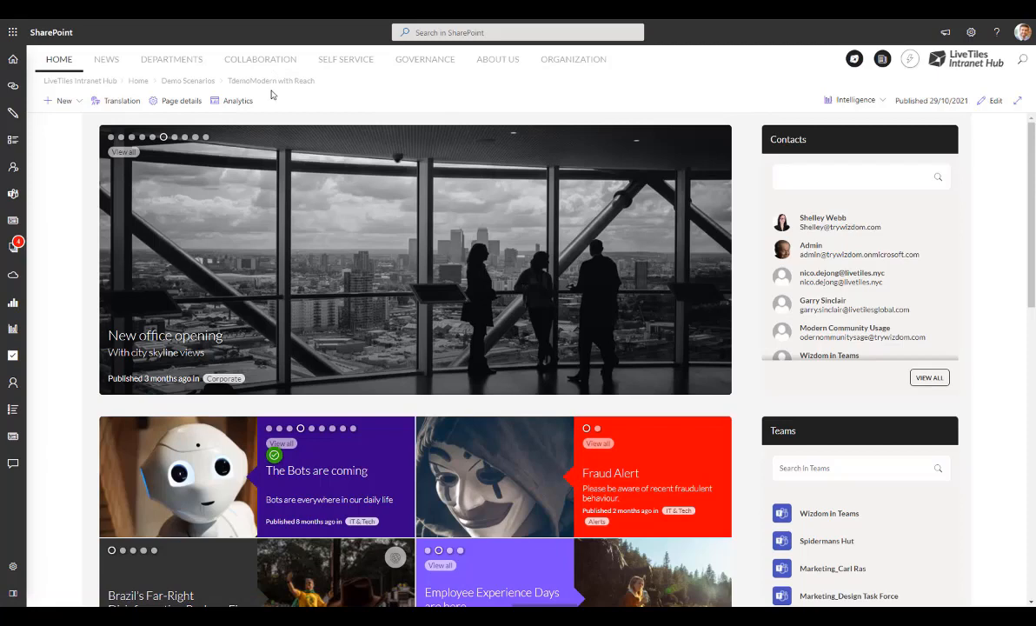
{"action": "left_click", "coordinate": [260, 59]}
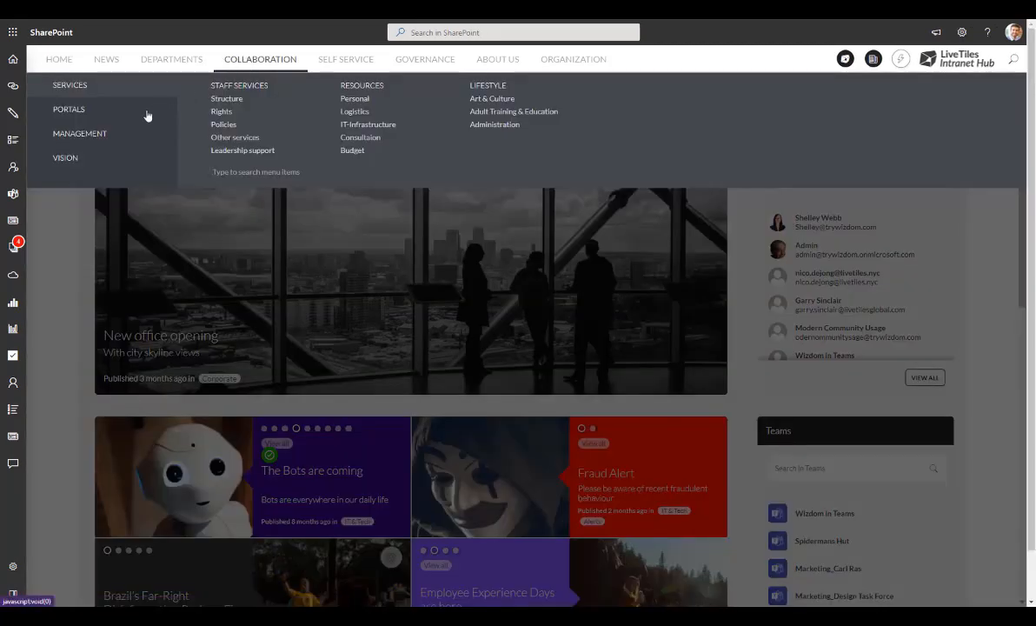
{"action": "mouse_move", "coordinate": [237, 87]}
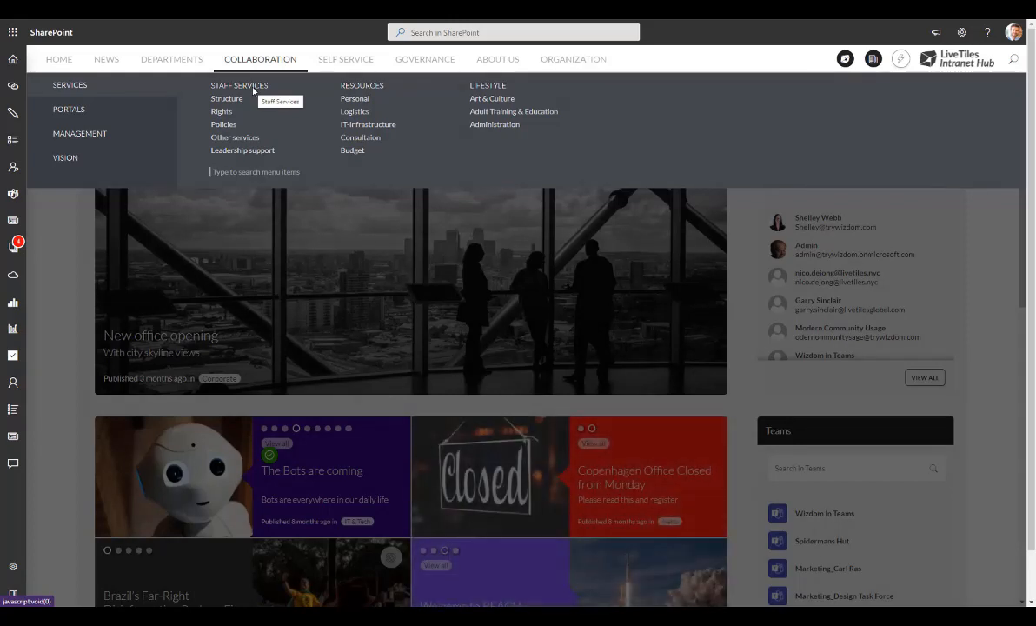
{"action": "mouse_move", "coordinate": [345, 98]}
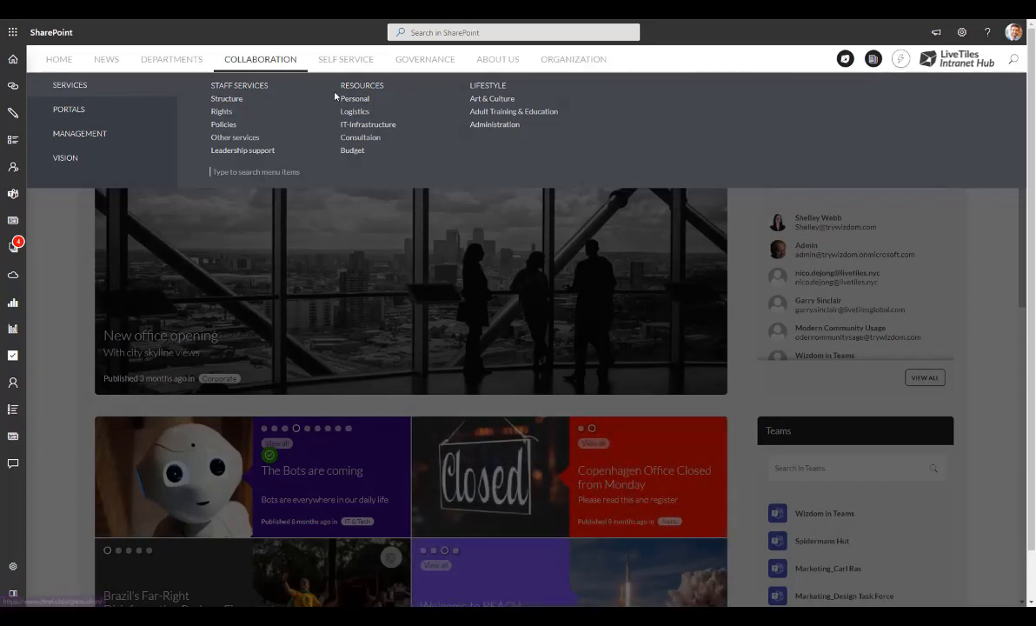
{"action": "mouse_move", "coordinate": [111, 113]}
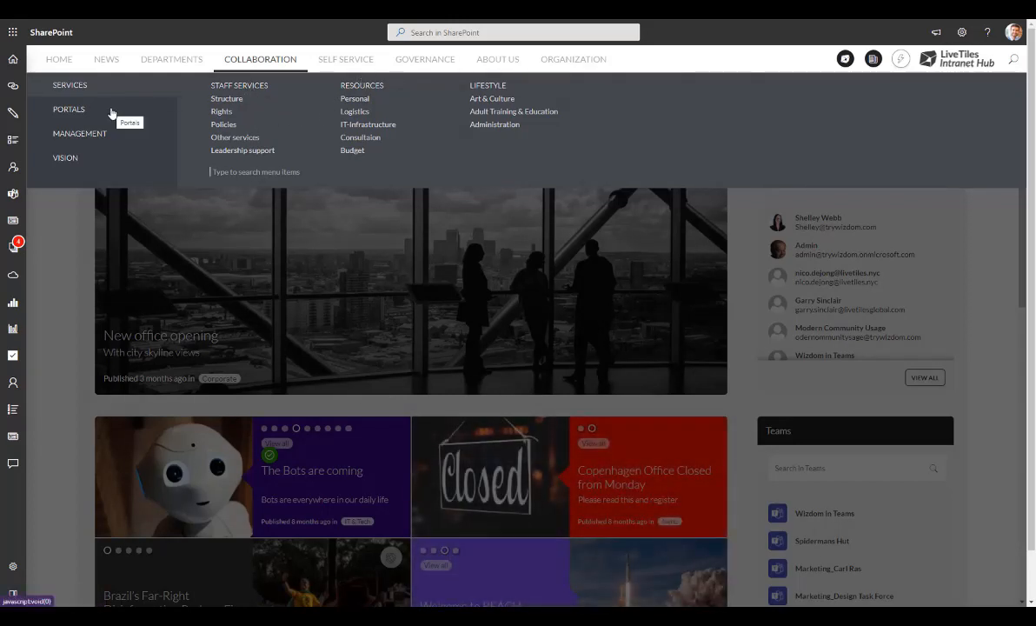
{"action": "mouse_move", "coordinate": [69, 85]}
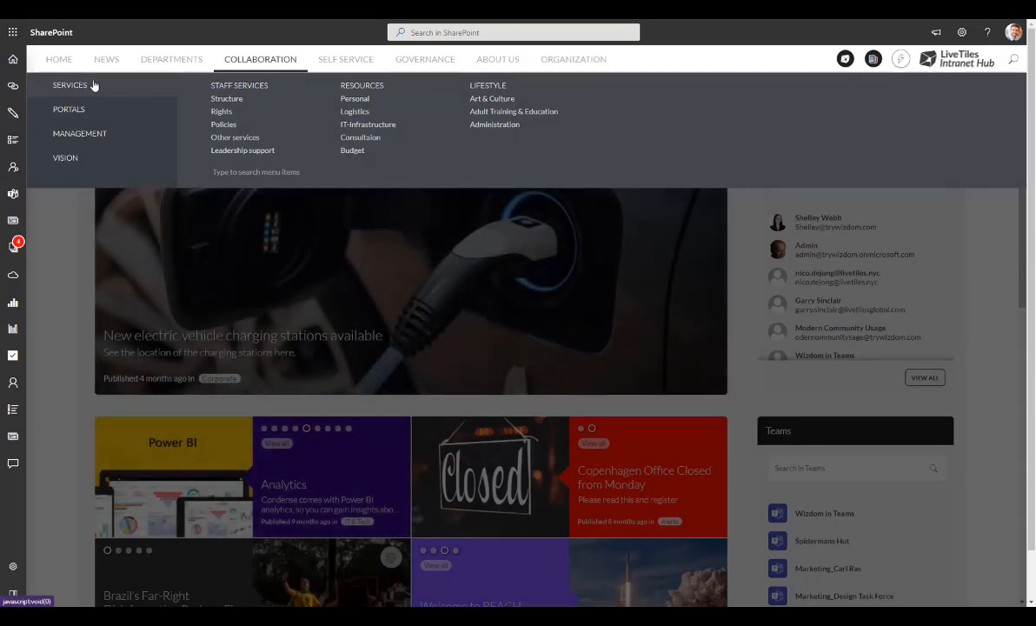
{"action": "mouse_move", "coordinate": [100, 115]}
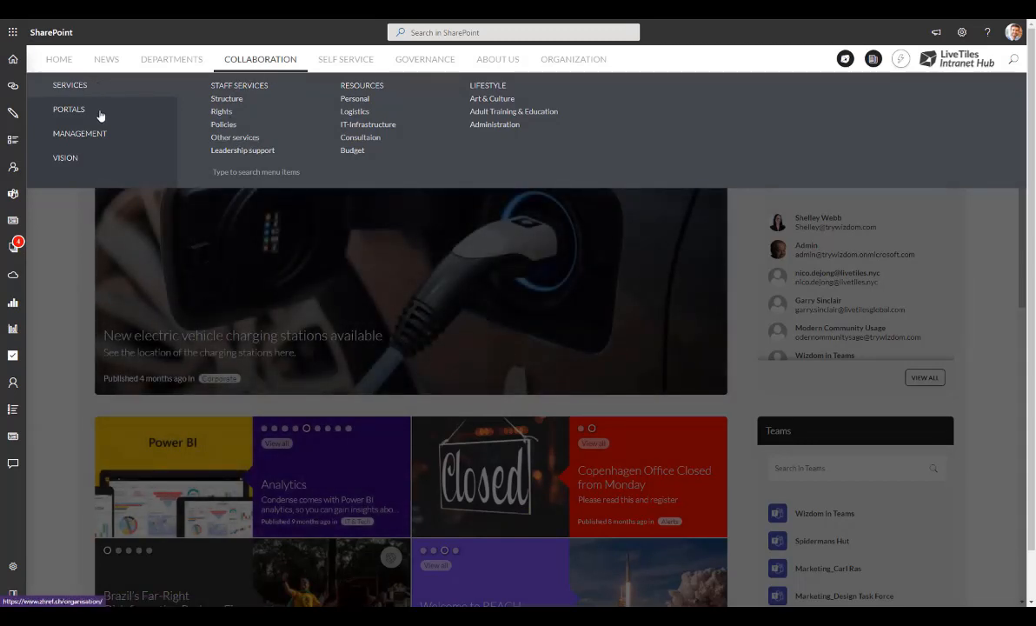
{"action": "mouse_move", "coordinate": [96, 122]}
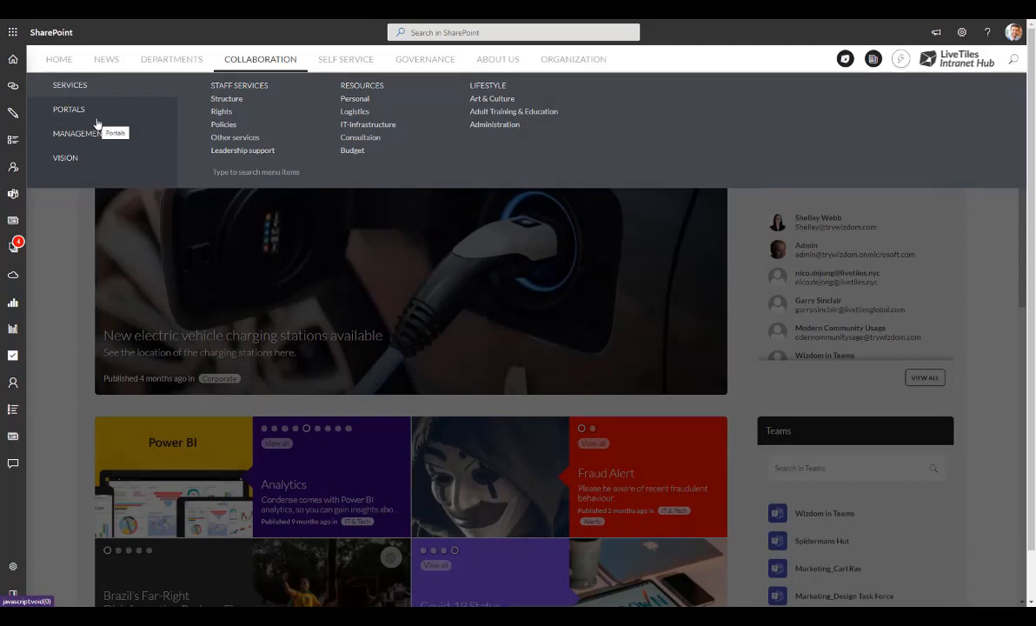
{"action": "mouse_move", "coordinate": [272, 144]}
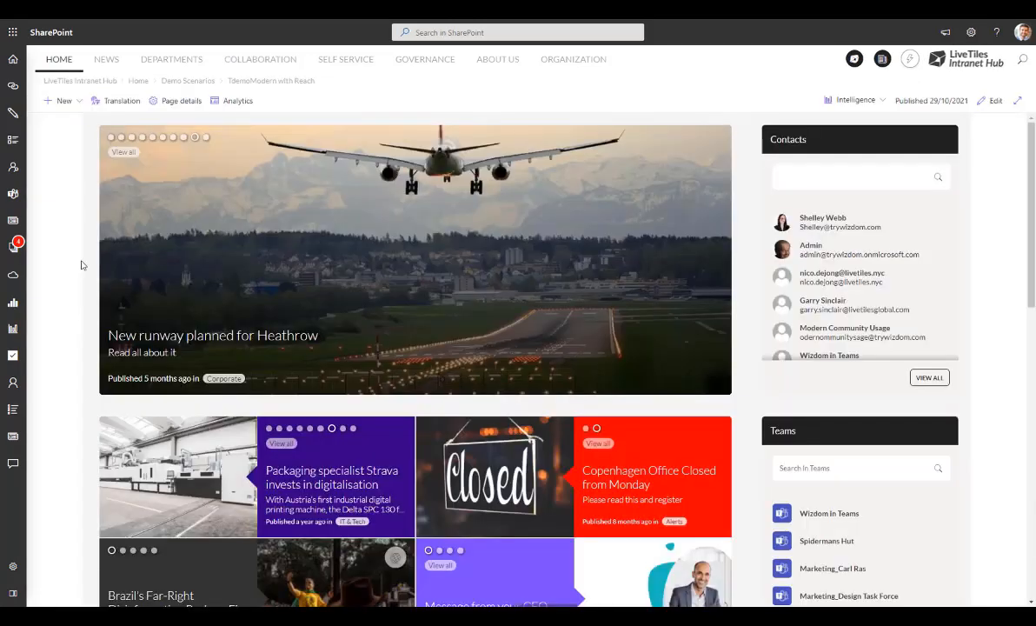
{"action": "mouse_move", "coordinate": [82, 130]}
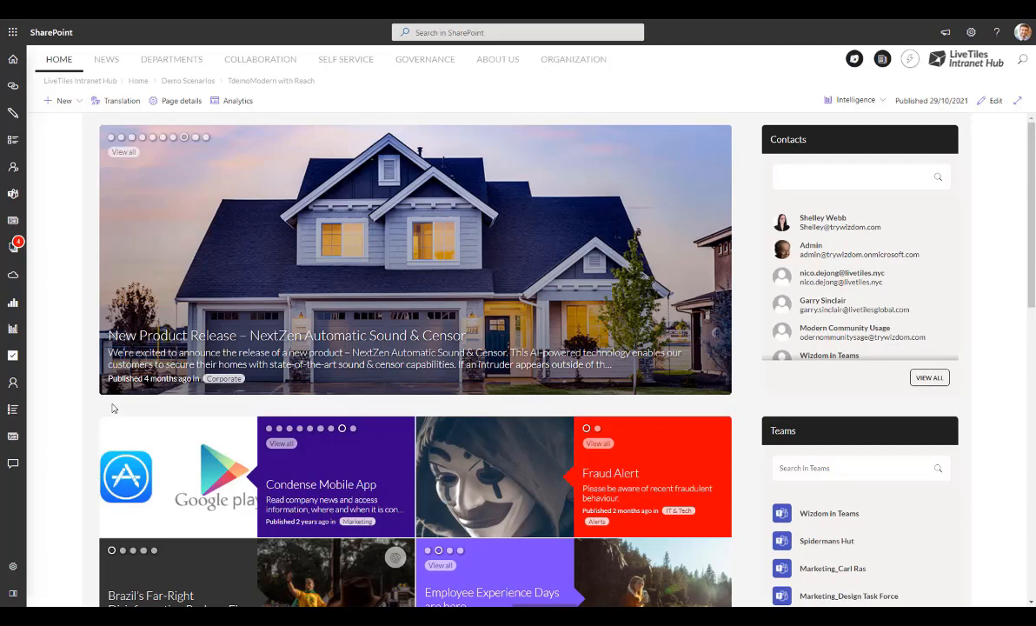
{"action": "scroll", "scroll_direction": "down", "scroll_amount": 3}
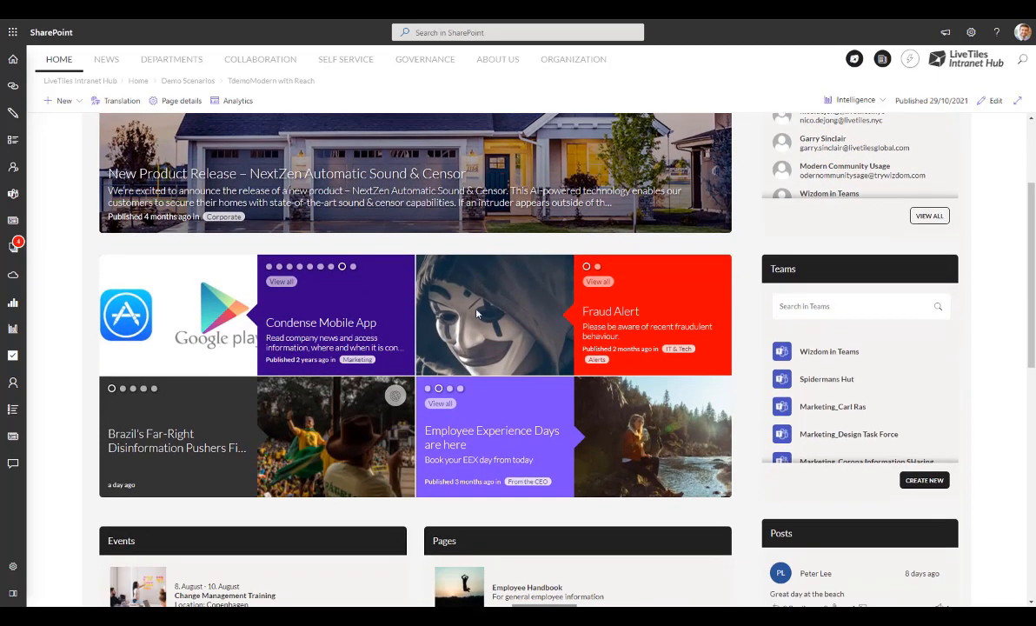
{"action": "mouse_move", "coordinate": [335, 505]}
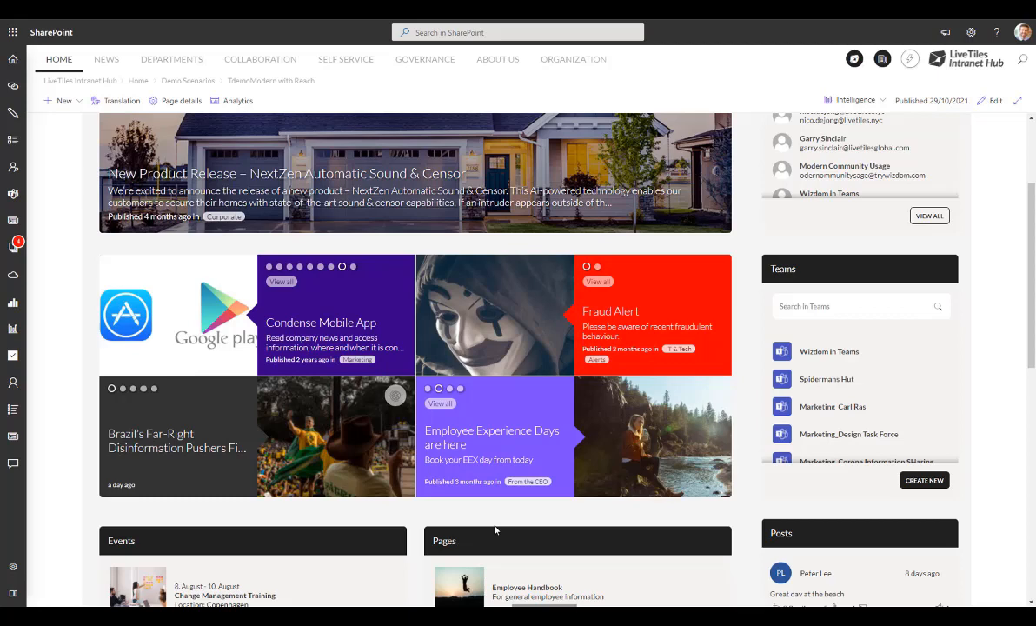
{"action": "mouse_move", "coordinate": [743, 269]}
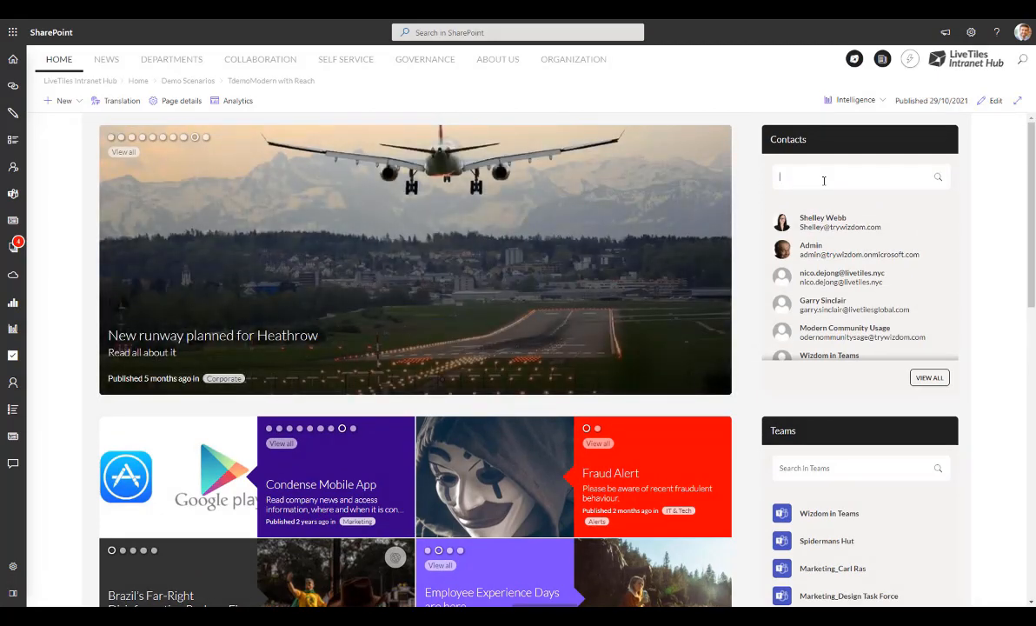
{"action": "type", "text": "garry"}
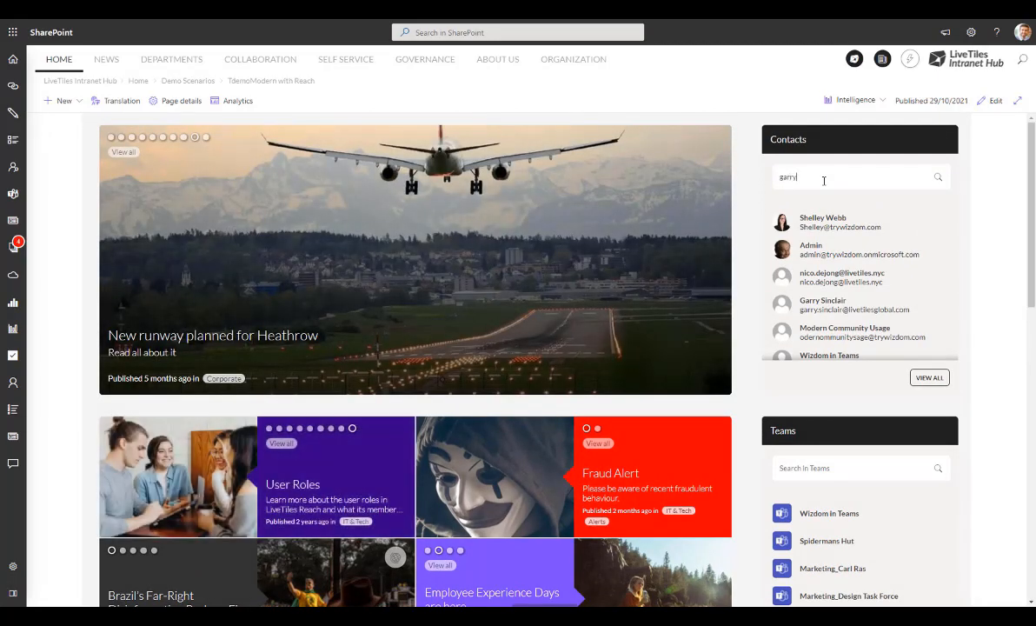
{"action": "type", "text": "garry"}
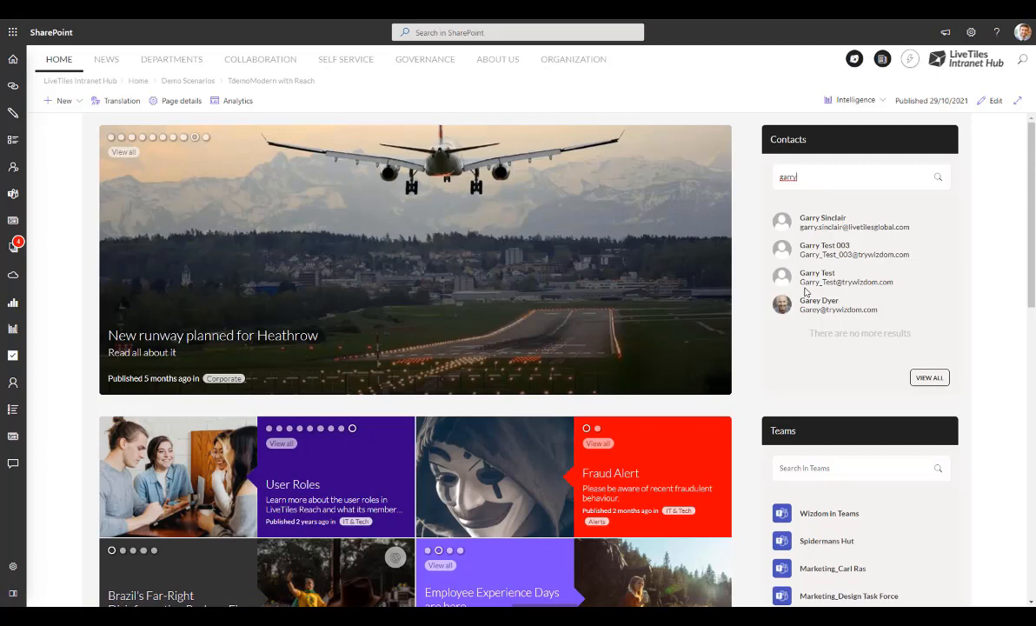
{"action": "mouse_move", "coordinate": [792, 300]}
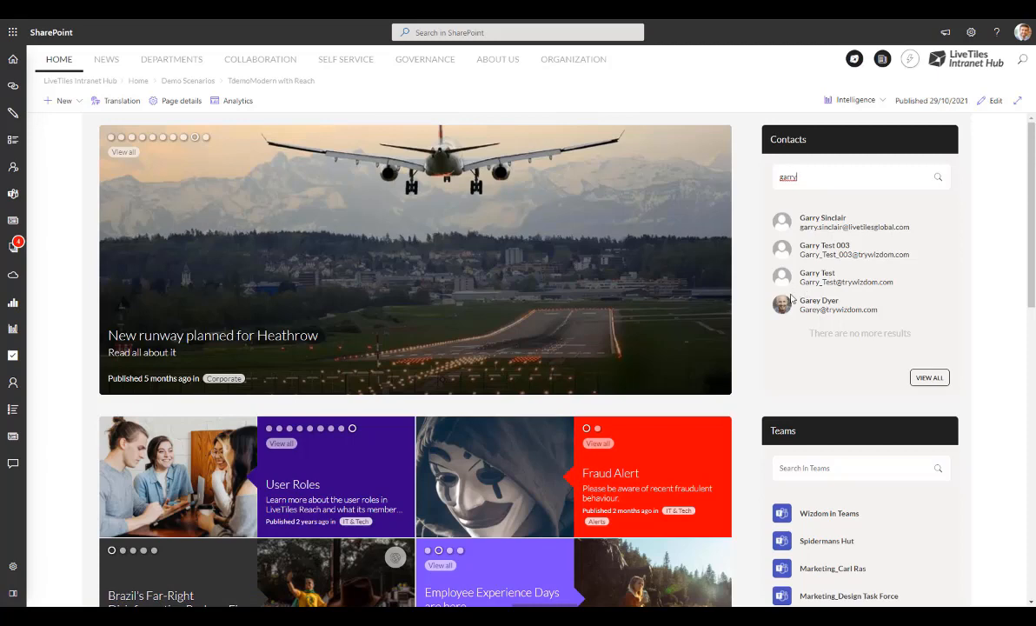
{"action": "scroll", "scroll_direction": "down", "scroll_amount": 3}
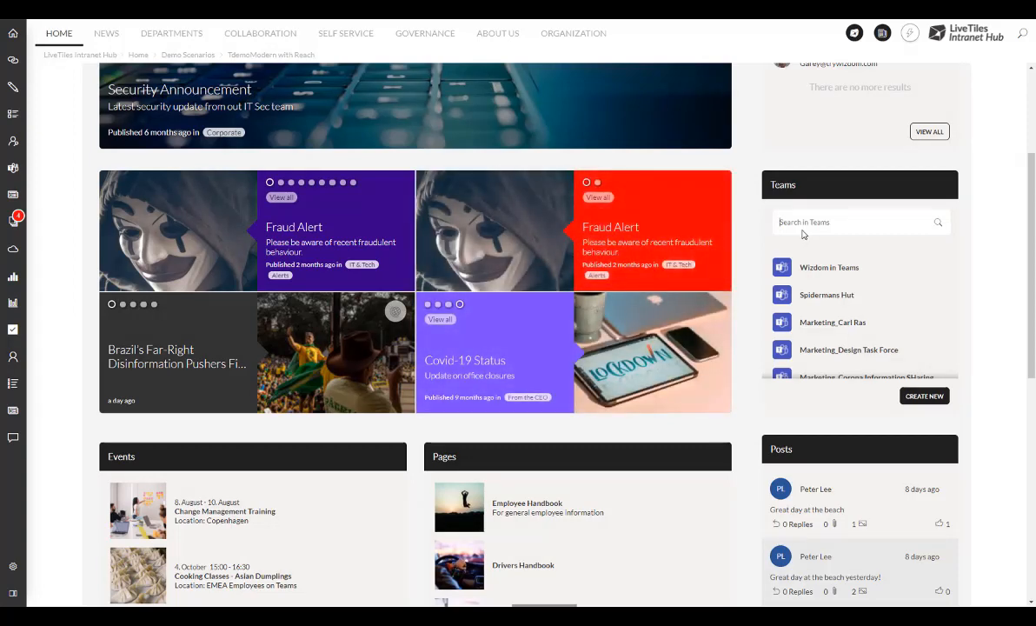
Filter the Teams web part to 'marketing' teams and continue down to events, pages and posts.
{"action": "type", "text": "marketing"}
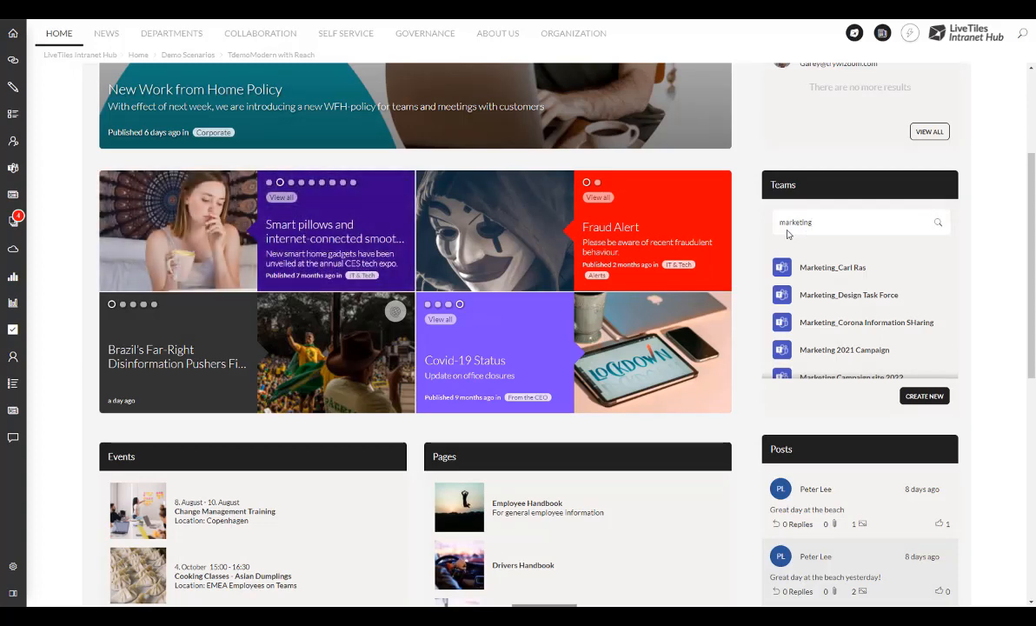
{"action": "scroll", "scroll_direction": "down", "scroll_amount": 3}
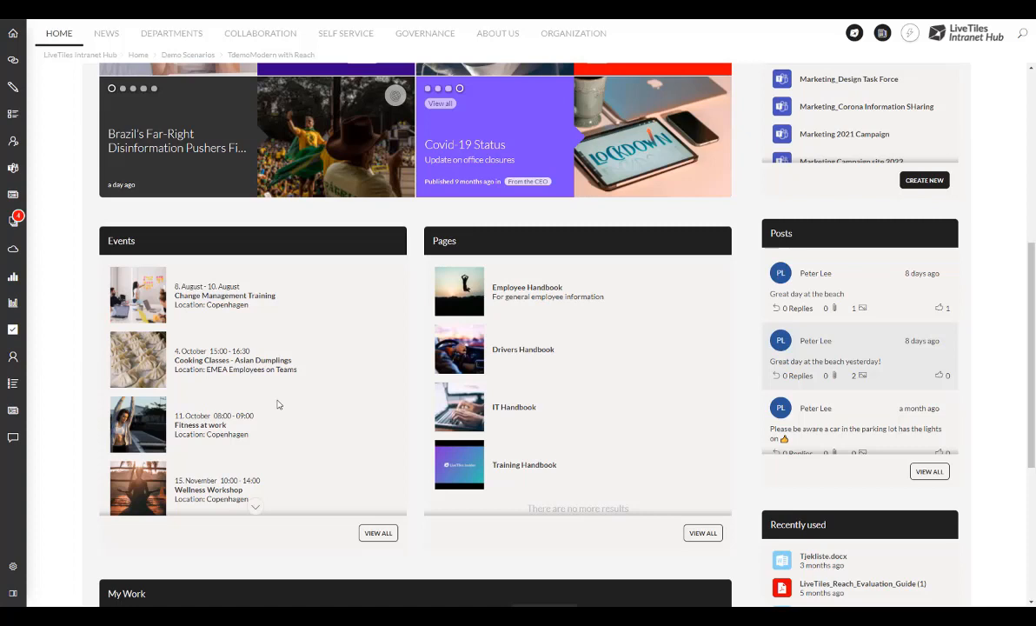
{"action": "mouse_move", "coordinate": [173, 321]}
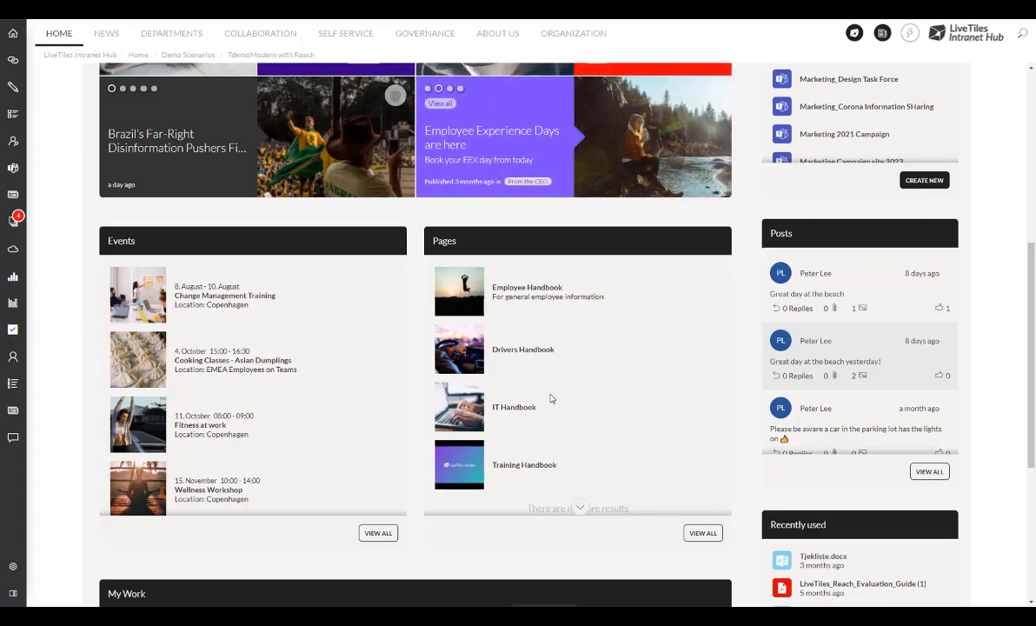
{"action": "mouse_move", "coordinate": [536, 411]}
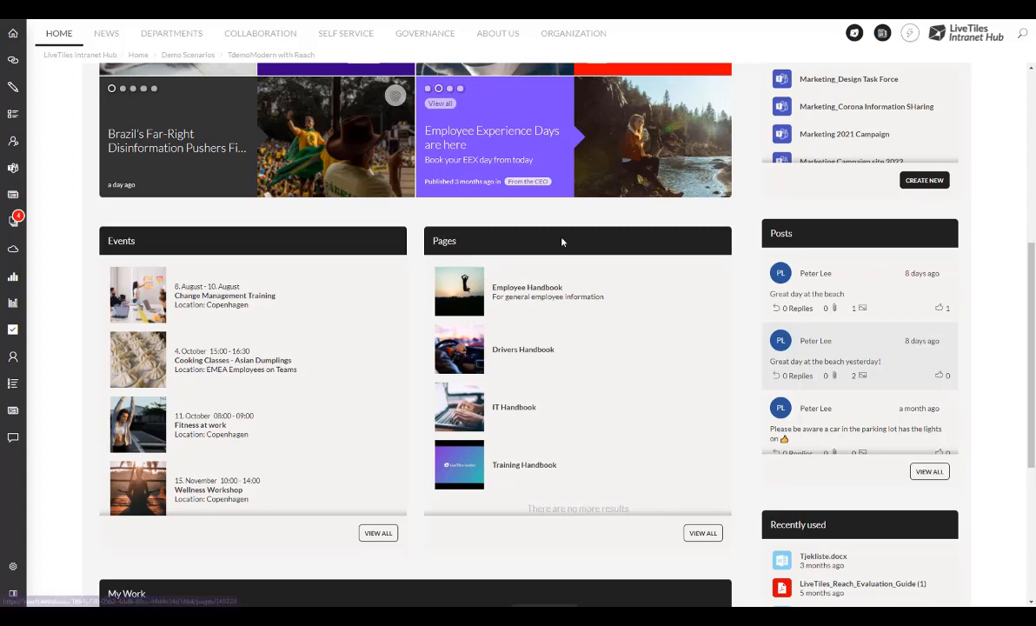
{"action": "mouse_move", "coordinate": [258, 72]}
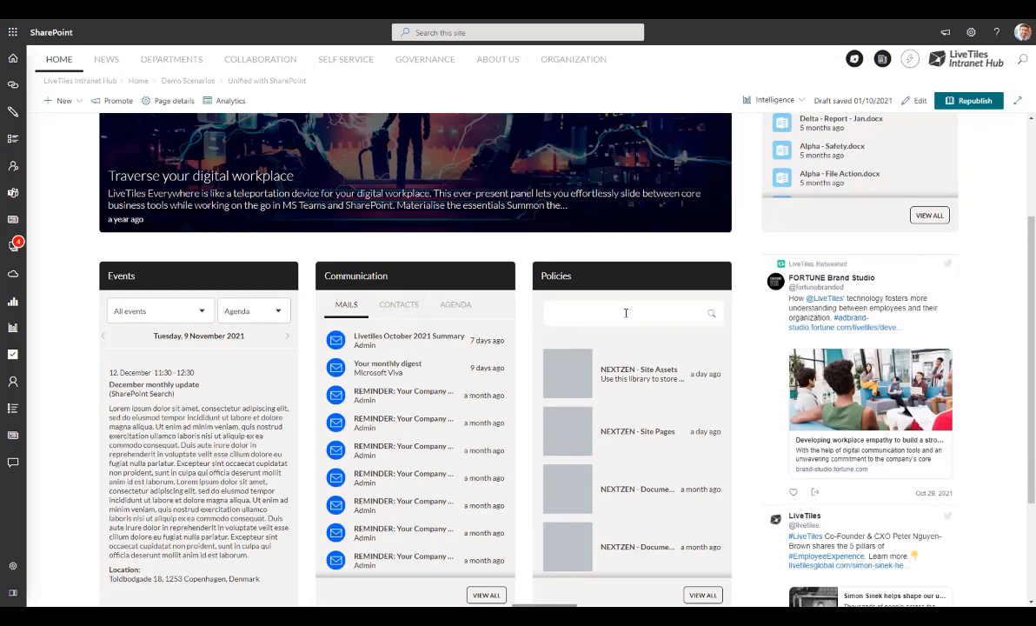
Search the Policies web part for 'leave', returning the Leave Process policy page.
{"action": "type", "text": "leave"}
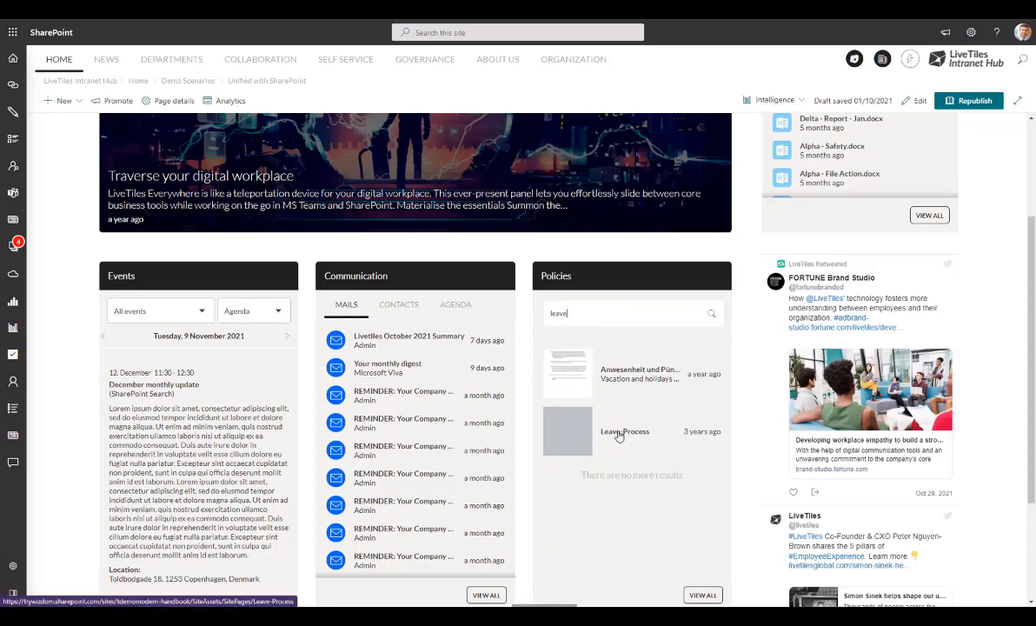
{"action": "mouse_move", "coordinate": [619, 434]}
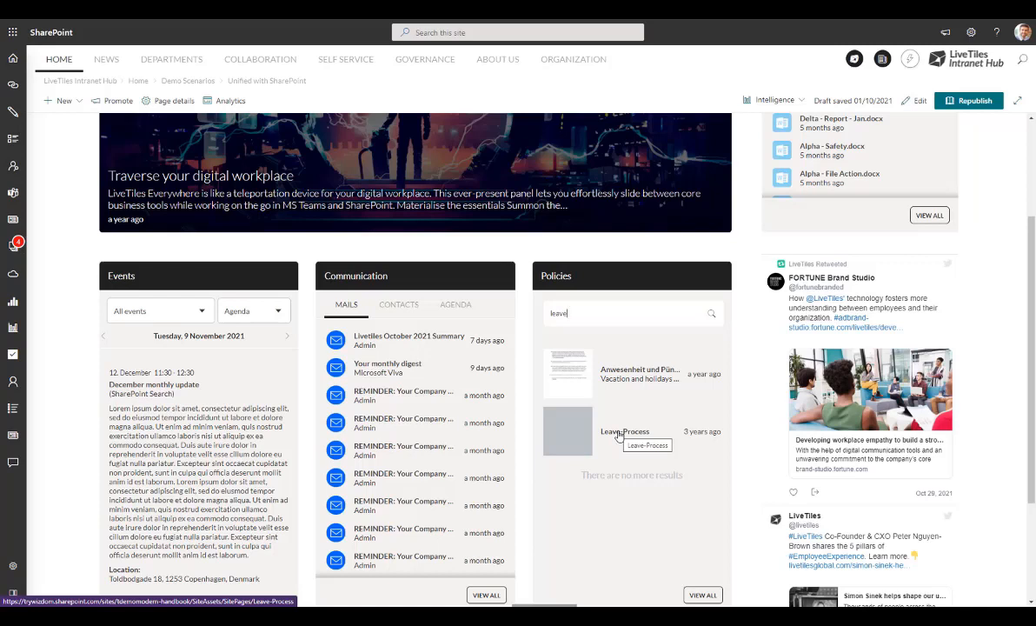
{"action": "mouse_move", "coordinate": [304, 451]}
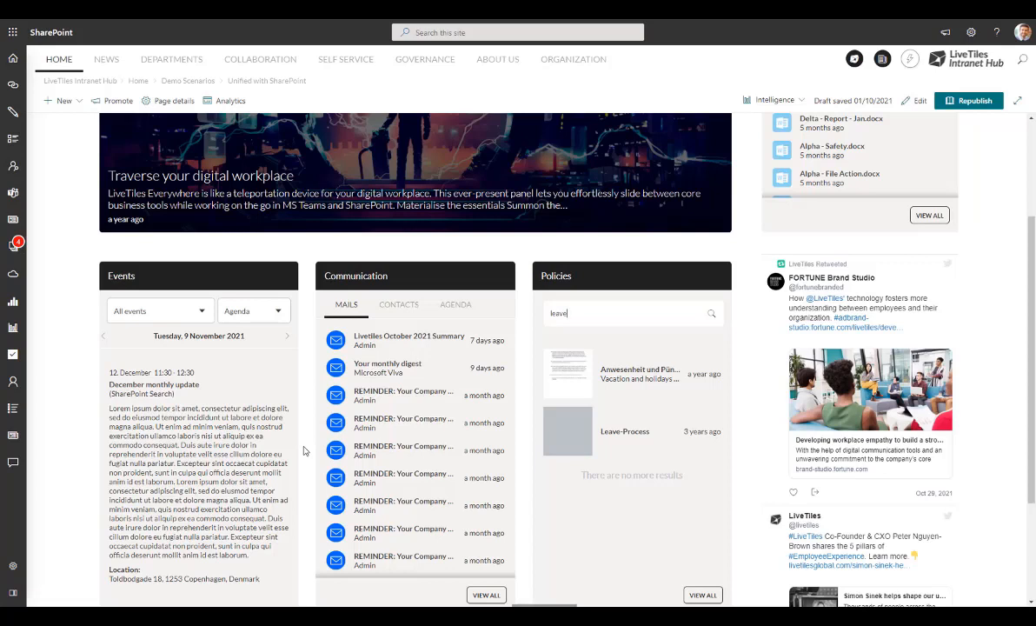
{"action": "mouse_move", "coordinate": [308, 352]}
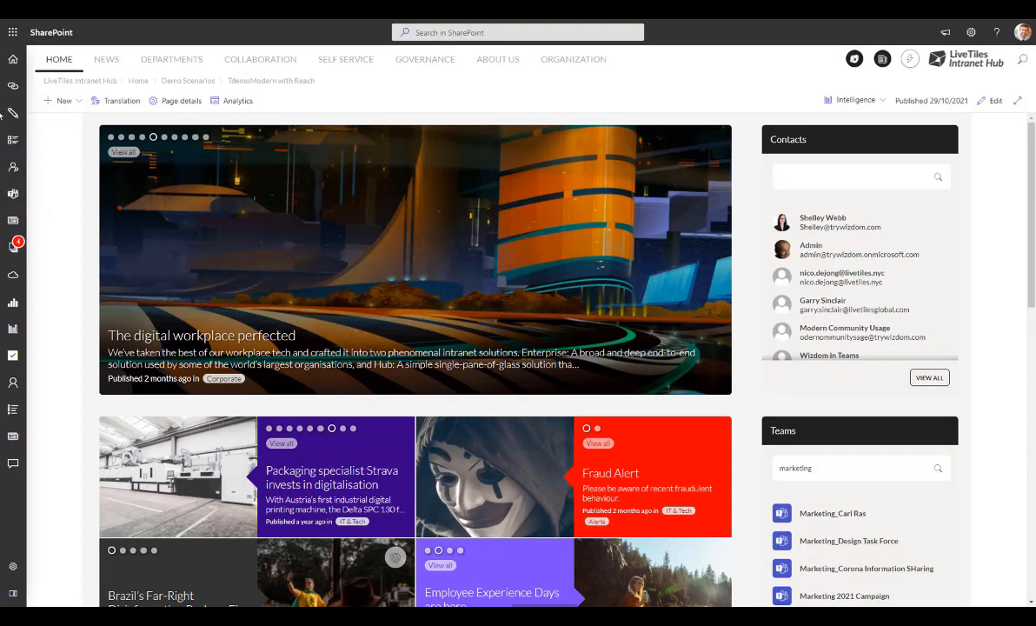
Show the Productivity Panel of shortcuts and apps, then the People Search directory panel.
{"action": "left_click", "coordinate": [13, 85]}
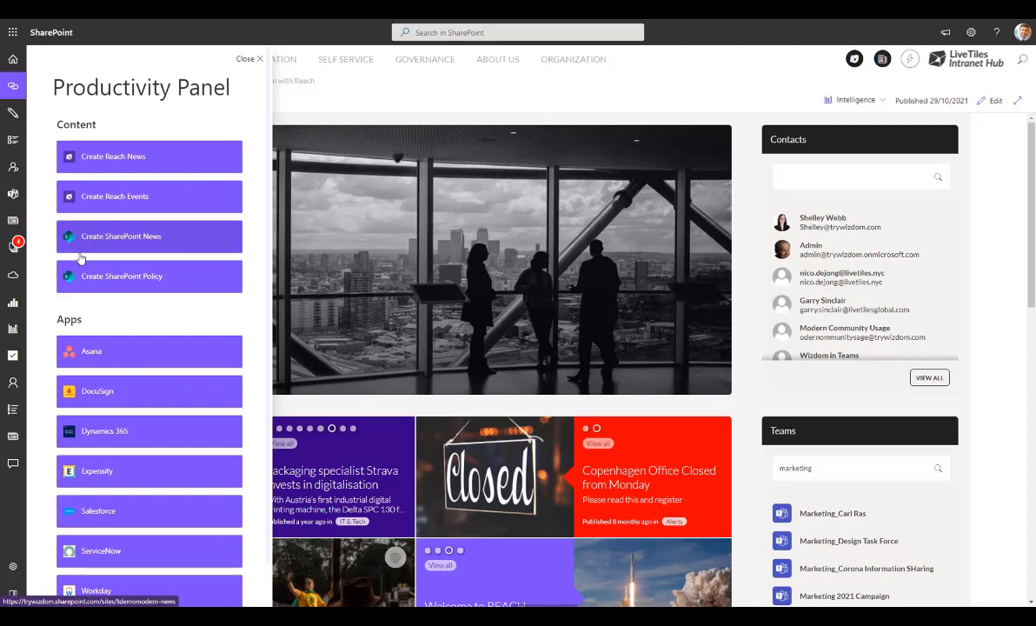
{"action": "left_click", "coordinate": [260, 59]}
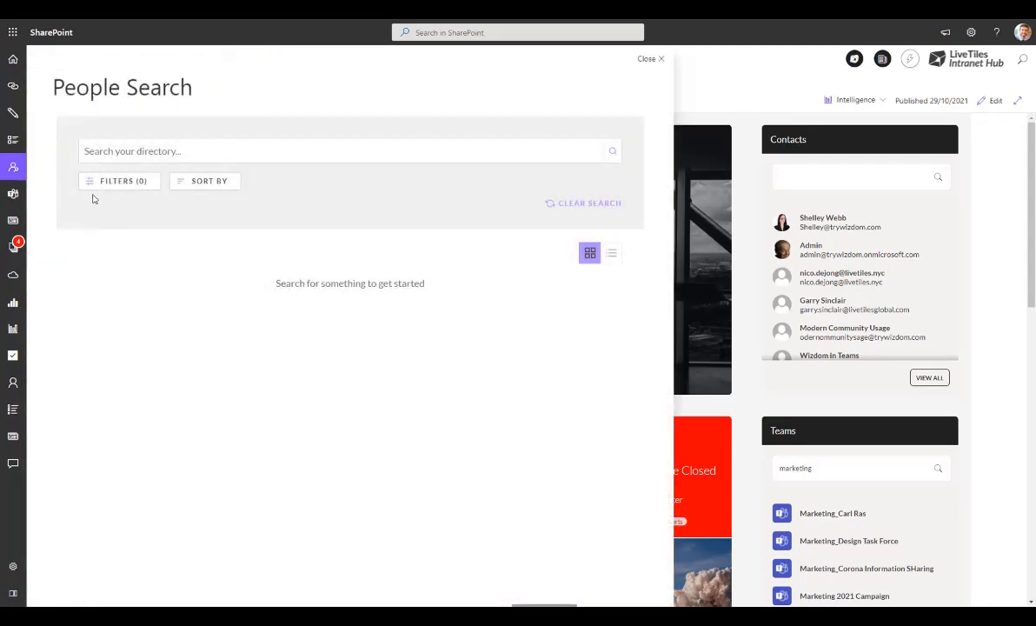
{"action": "mouse_move", "coordinate": [659, 64]}
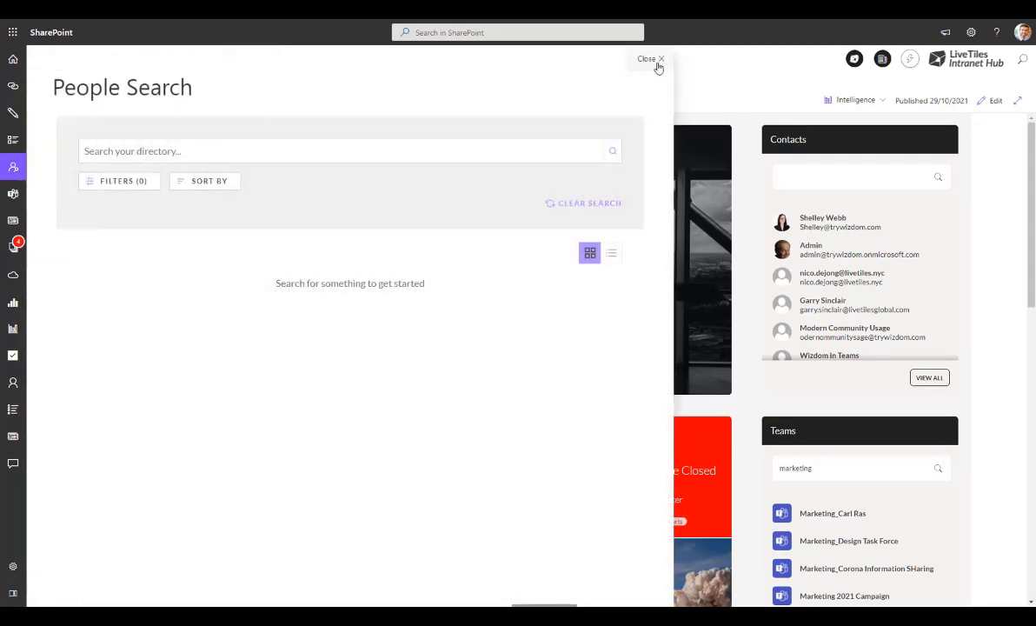
Close the People Search panel before the My News and Work overview appears.
{"action": "left_click", "coordinate": [660, 58]}
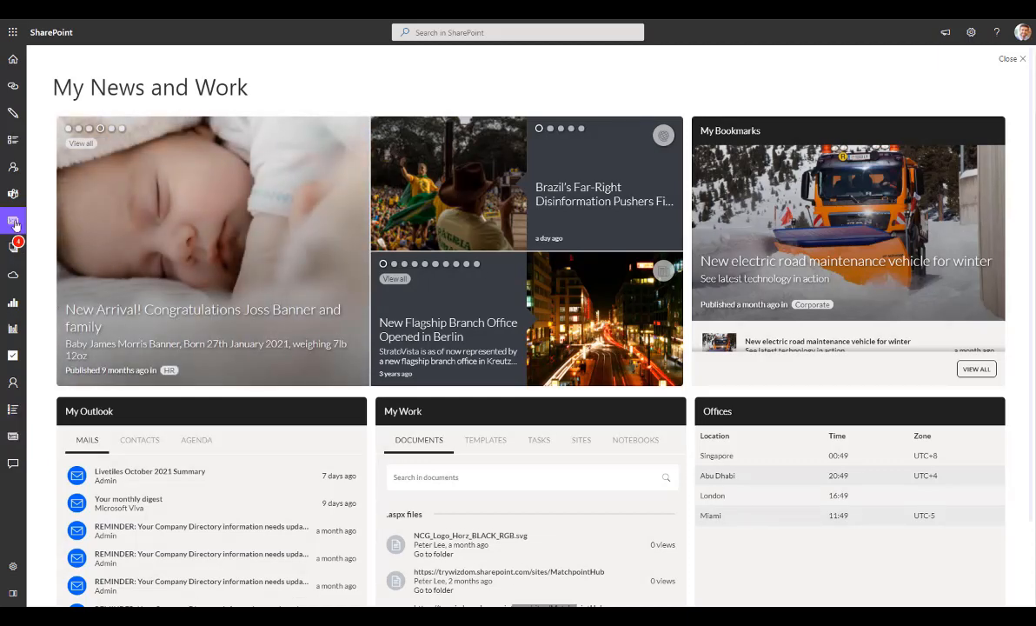
Close My News and Work and show the SP alerts dropdown of recent COVID-19 news.
{"action": "left_click", "coordinate": [1013, 58]}
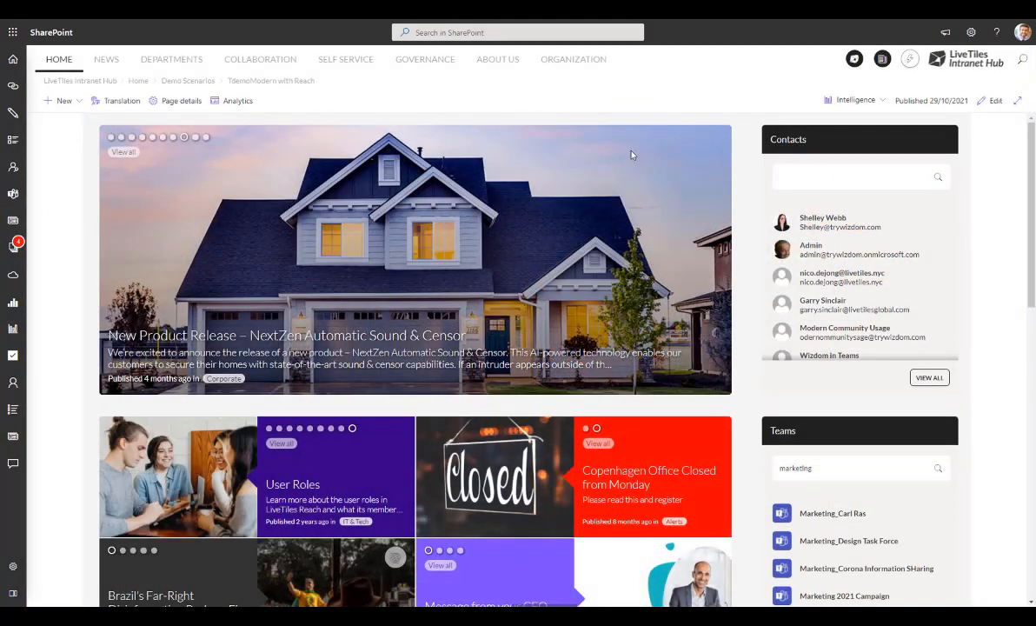
{"action": "mouse_move", "coordinate": [730, 90]}
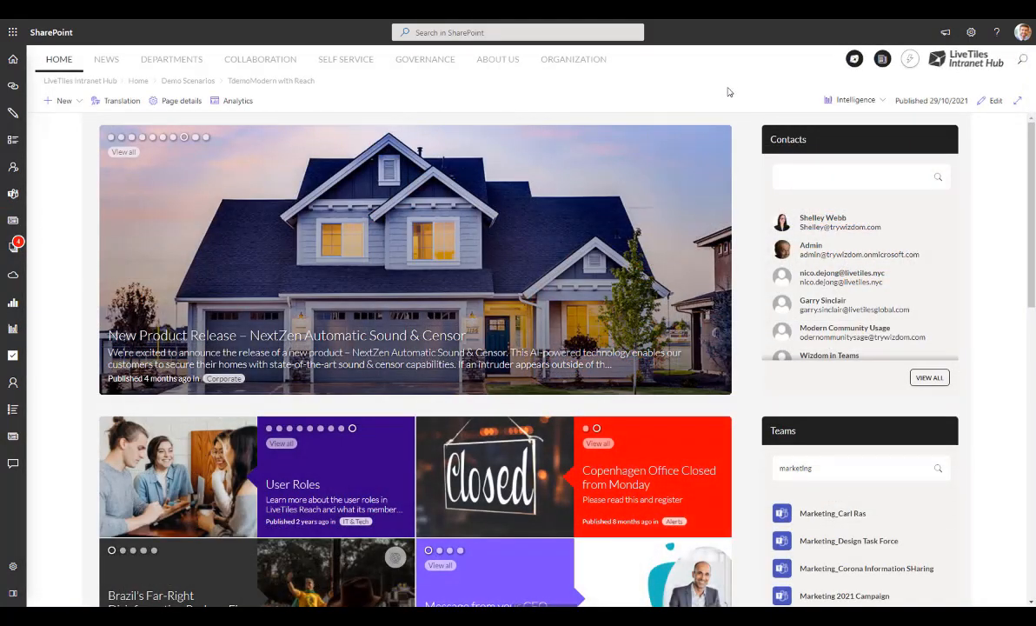
{"action": "mouse_move", "coordinate": [882, 57]}
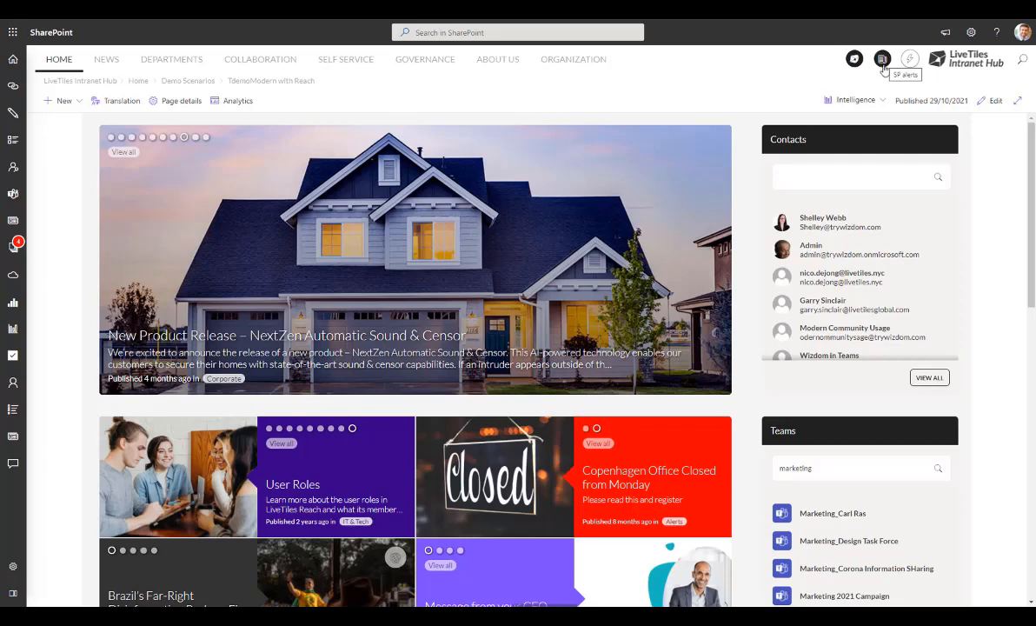
{"action": "left_click", "coordinate": [884, 58]}
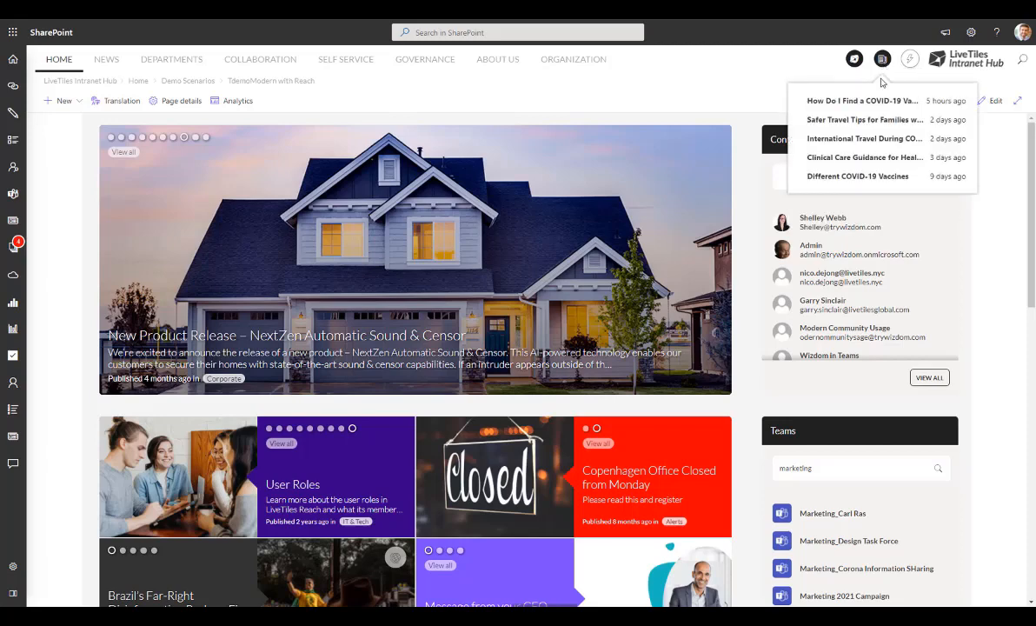